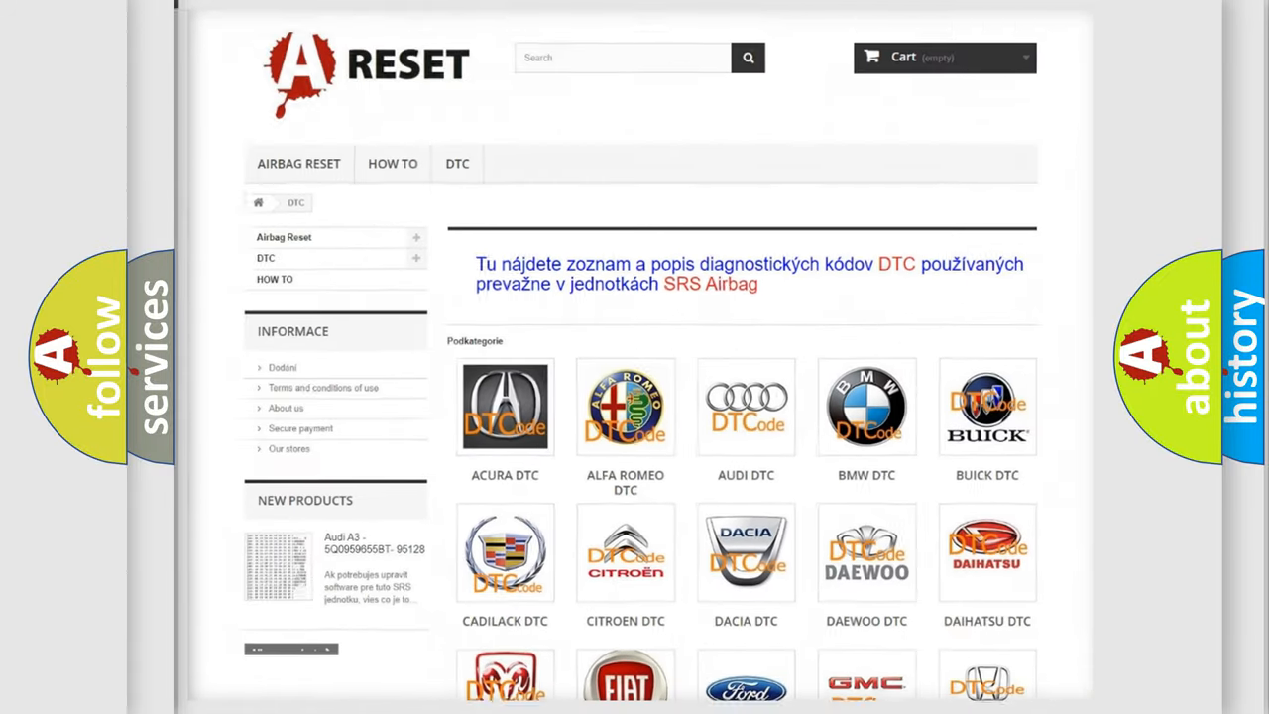
scroll(down, 3)
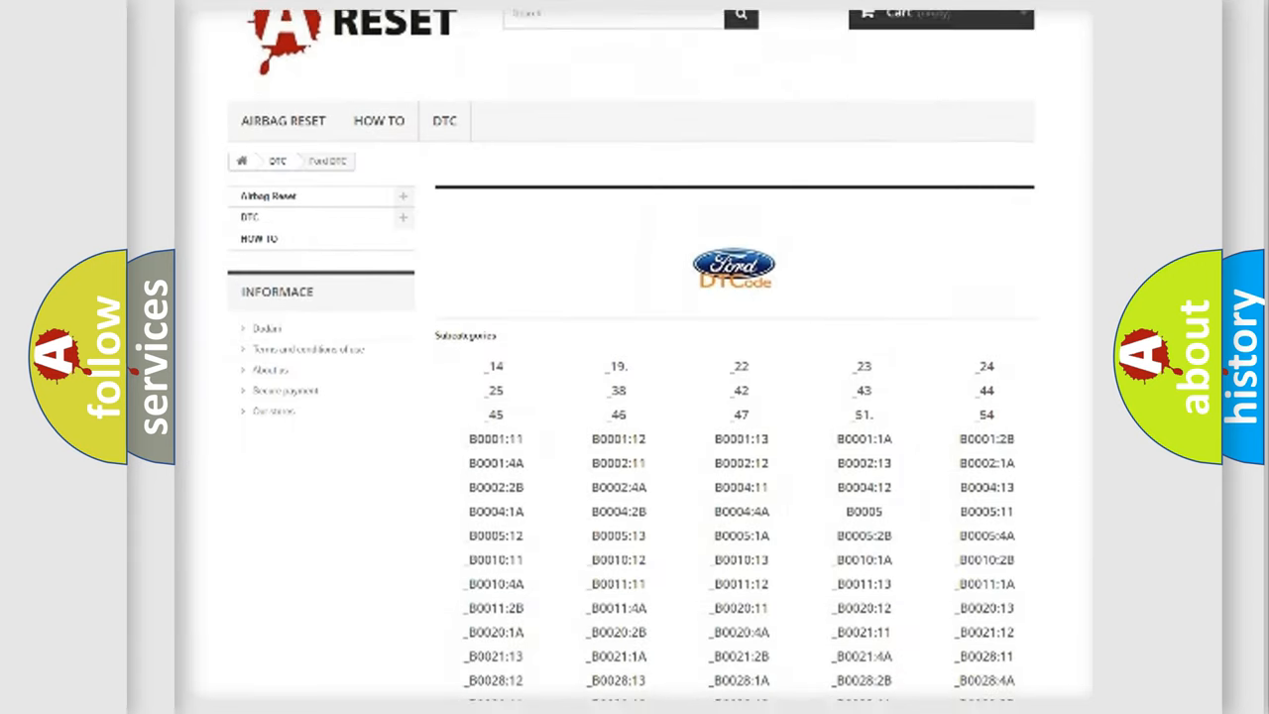
scroll(down, 3)
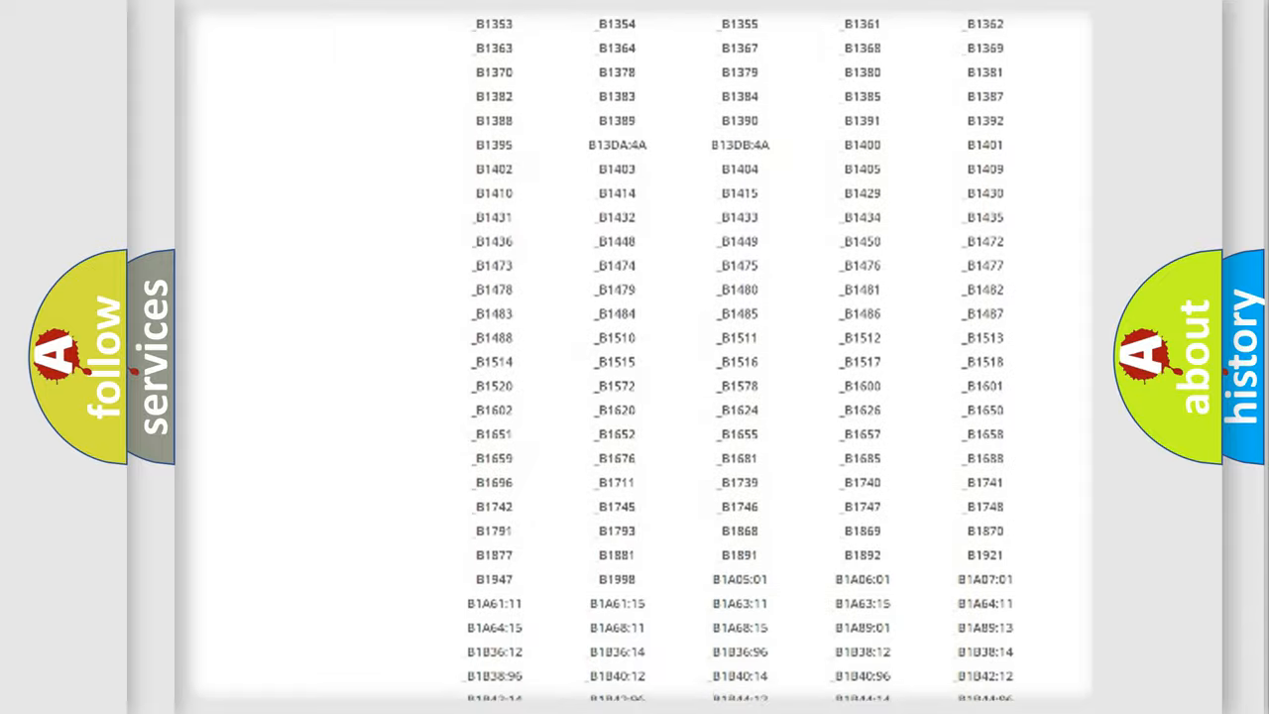